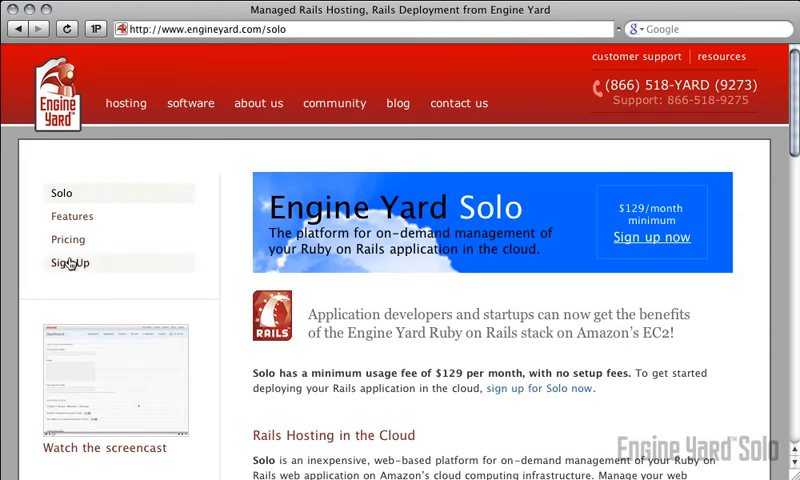
Submit the Engine Yard login with the account email and password
click(65, 263)
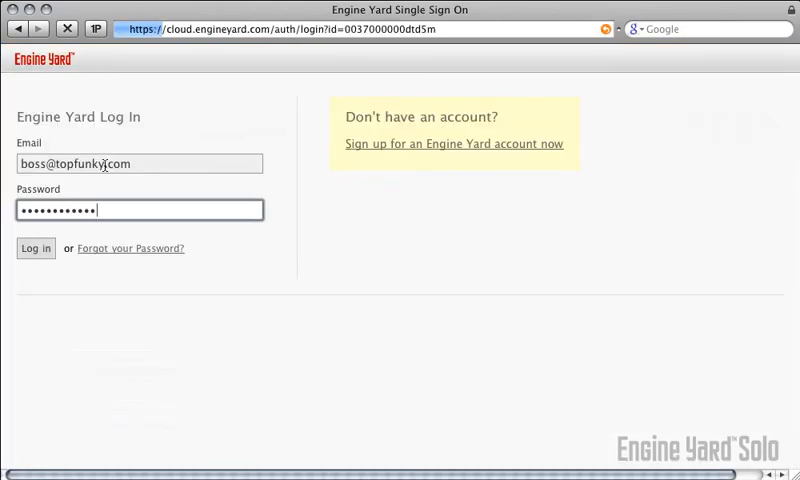
Start a new environment named 'staging' with user account 'deploy', keeping default server settings
click(35, 247)
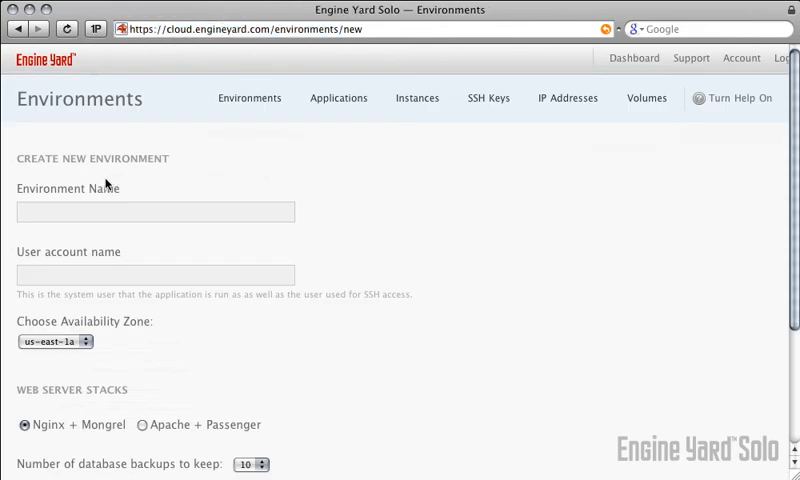
click(155, 211)
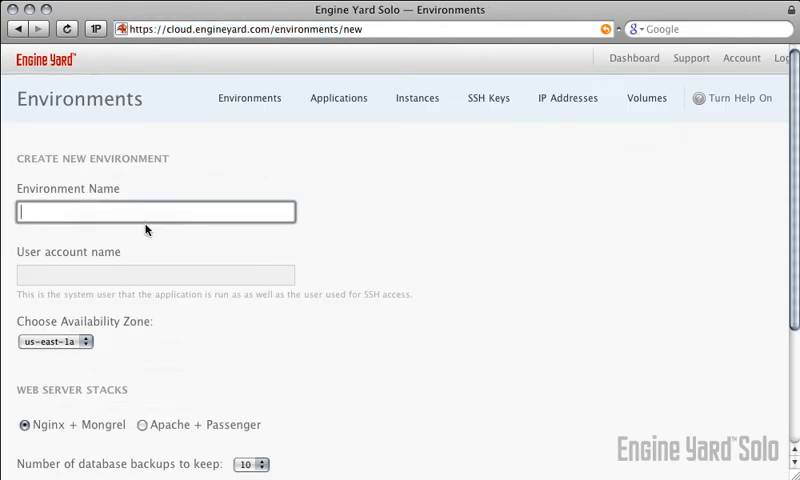
text(staging)
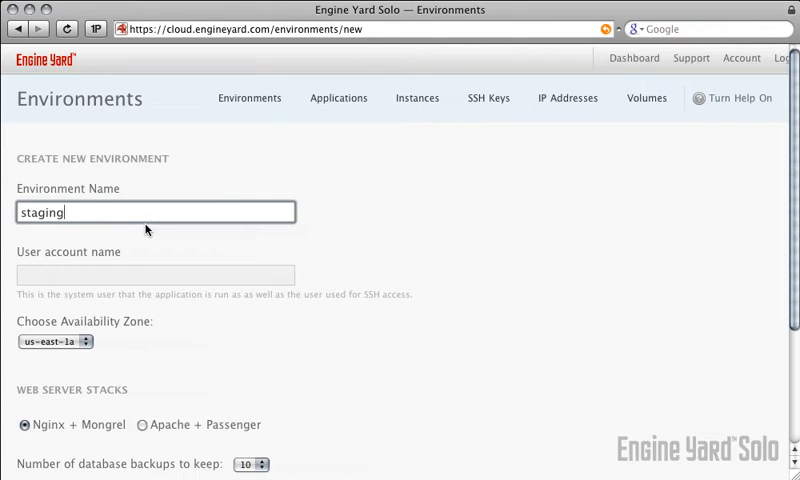
click(155, 274)
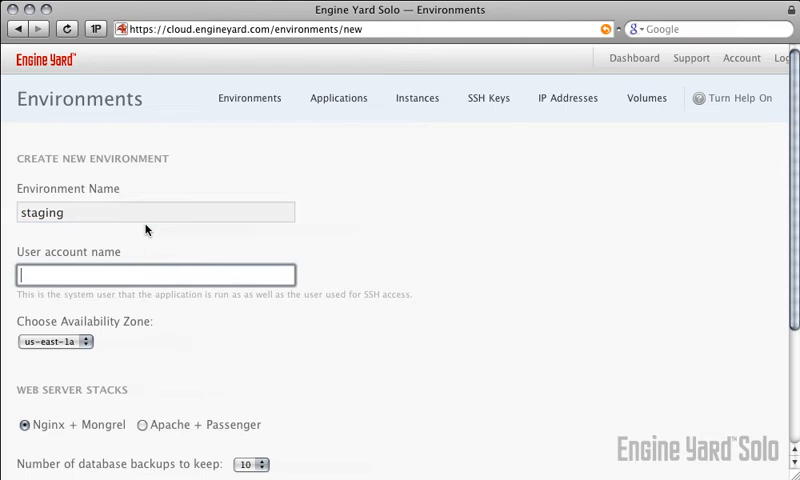
text(deploy)
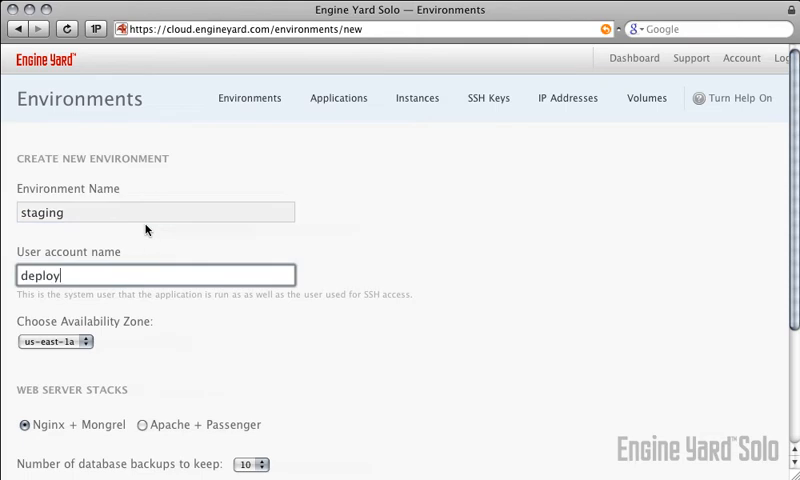
mouse_move(351, 358)
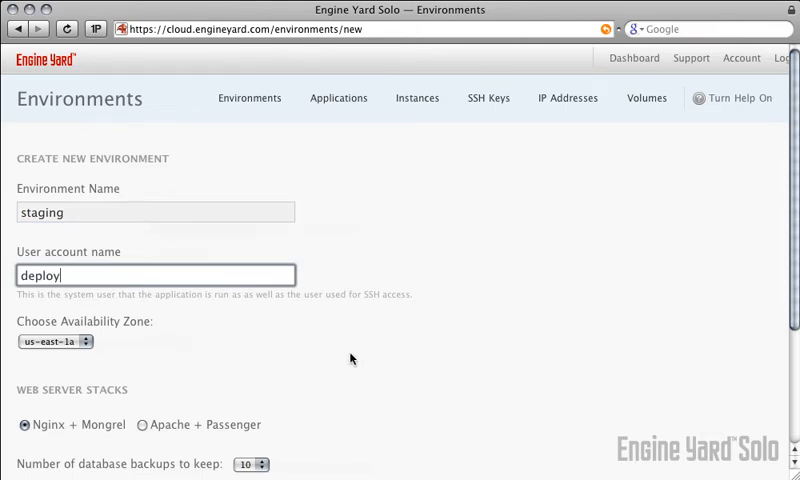
scroll(down, 3)
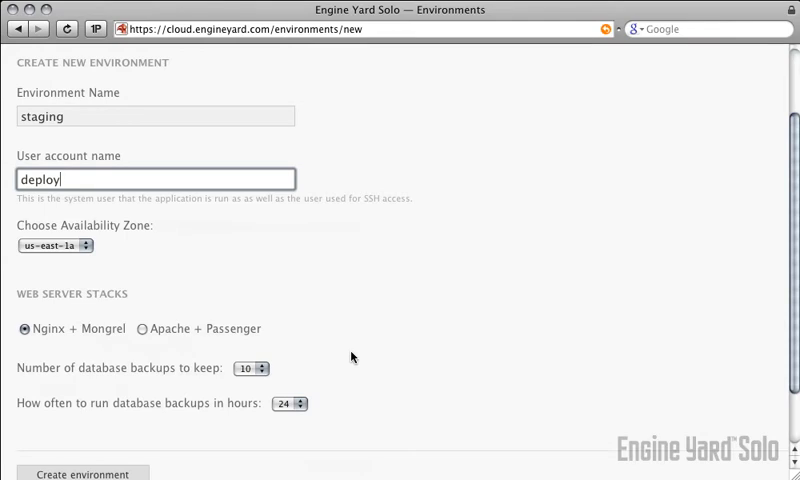
scroll(down, 3)
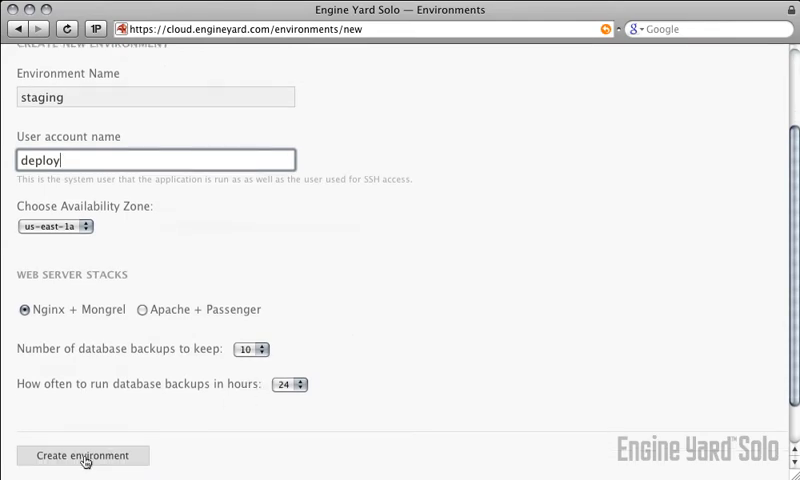
Create the staging environment and name the new application 'rubyflow'
click(83, 455)
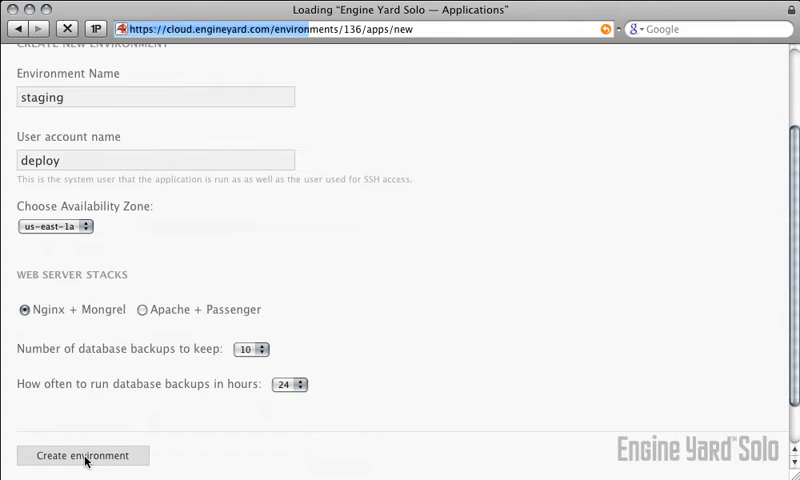
click(83, 455)
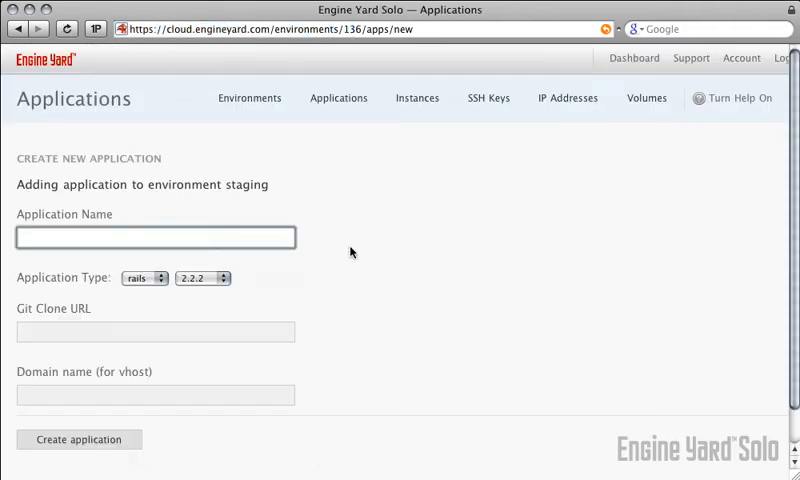
text(rubyflow)
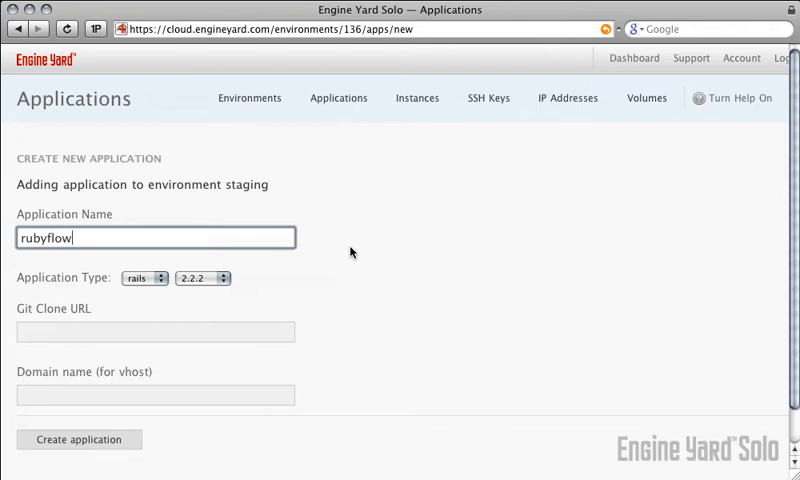
mouse_move(285, 277)
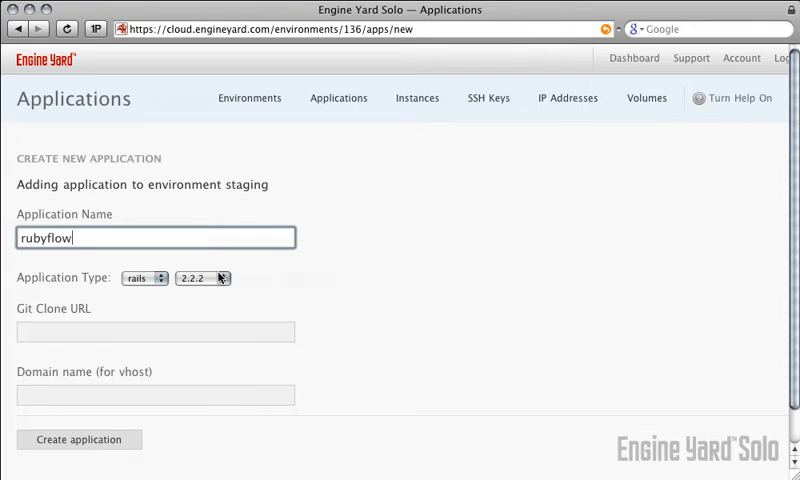
Choose Rails 2.1.0, git://github.com/Sutto/rubyflow.git, and domain rubyflow.topfunky.com for the app
click(202, 278)
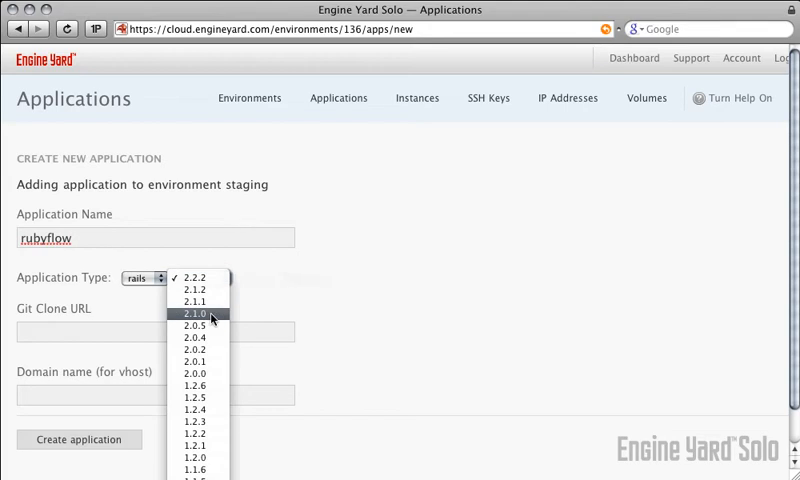
click(198, 313)
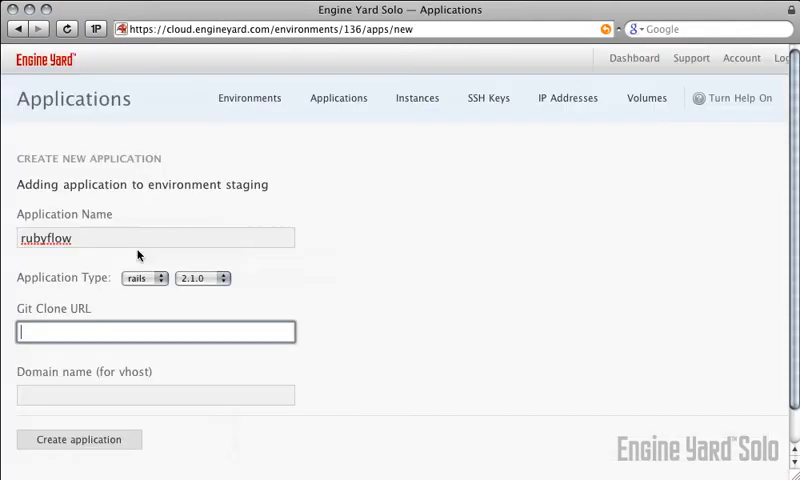
text(git://github.com/Sutto/rubyflow.git)
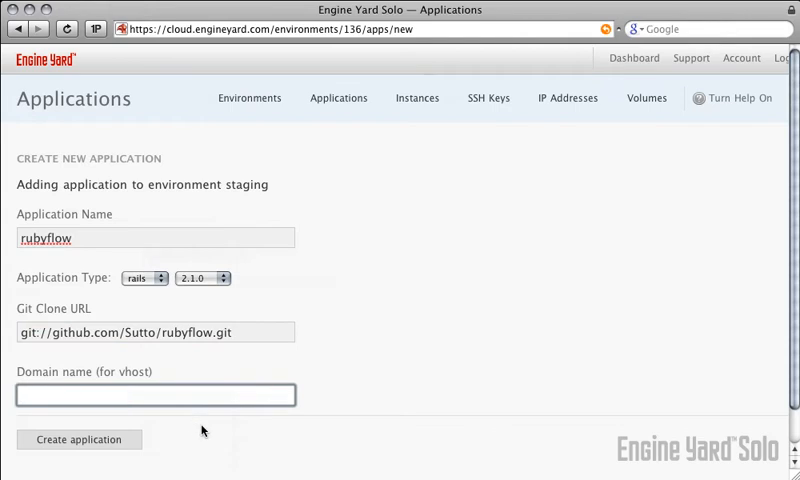
text(rubyflo)
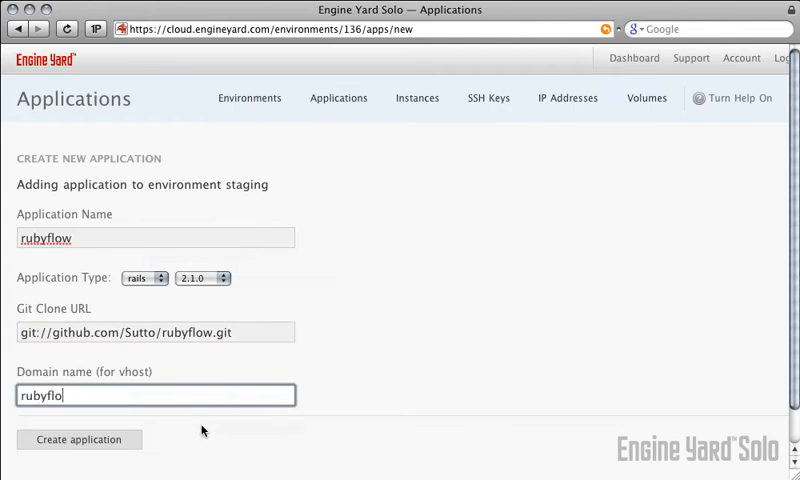
text(w.topfunky.com)
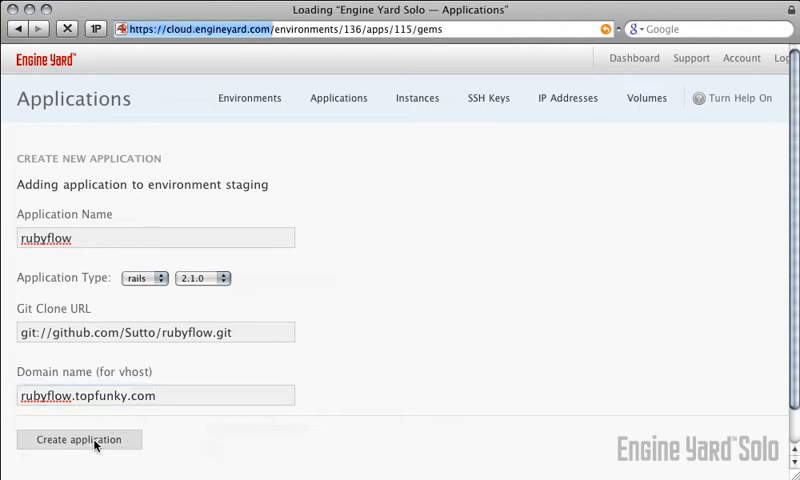
Search the gems for 'sparklines' and review version 0.5.2 in the results
click(79, 439)
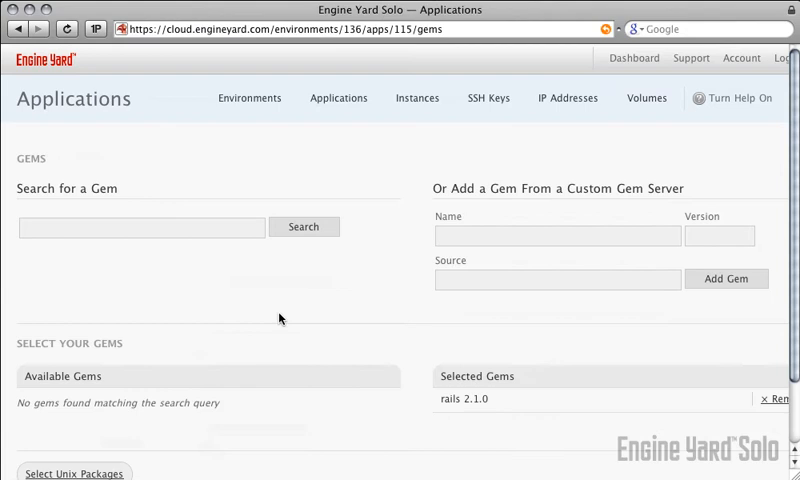
mouse_move(177, 219)
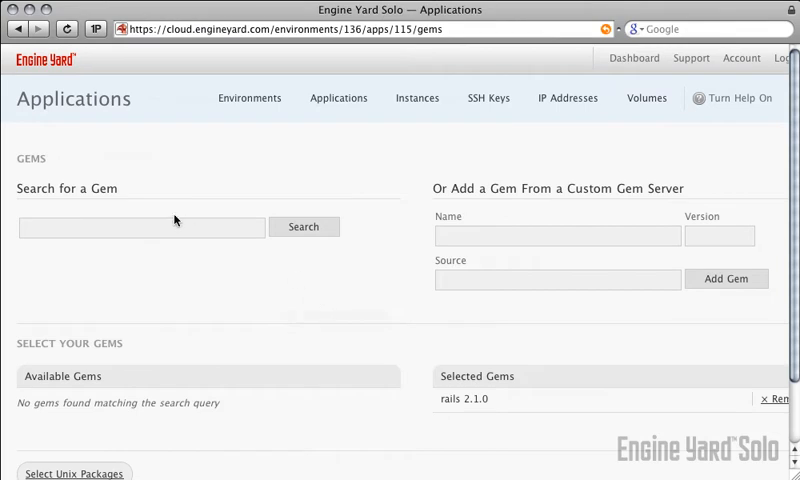
click(142, 227)
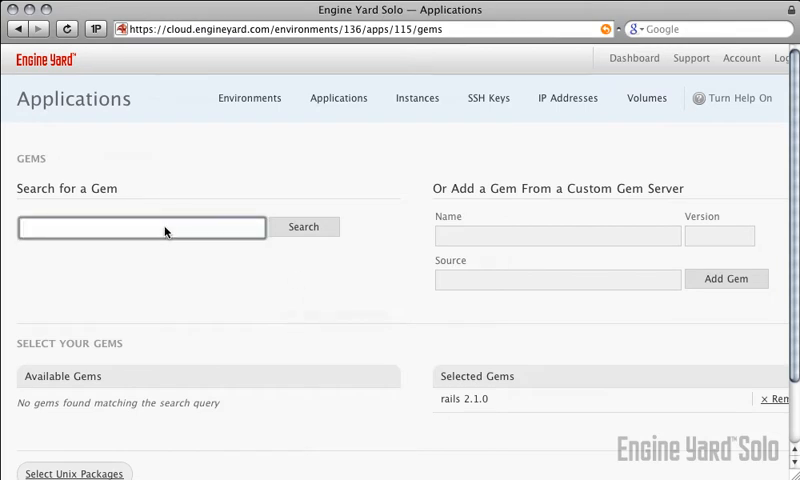
text(sparklines)
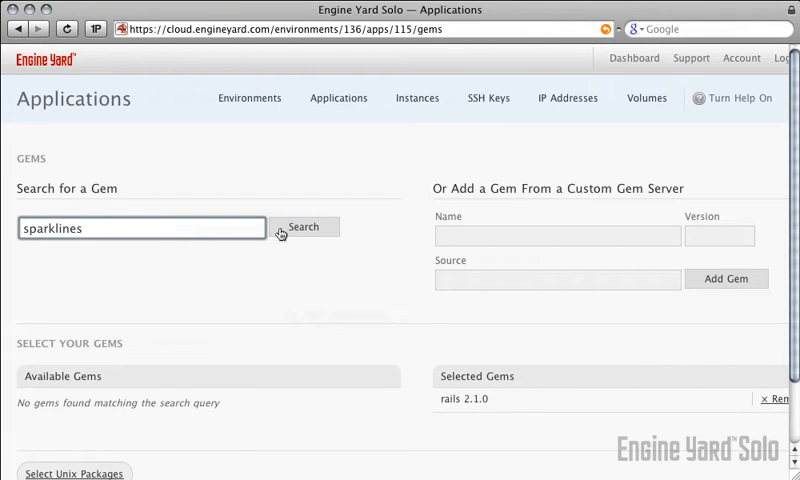
click(304, 227)
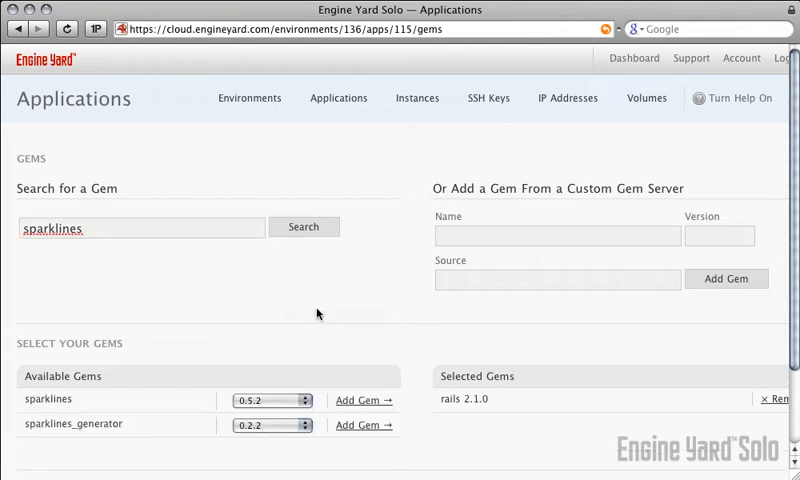
click(271, 400)
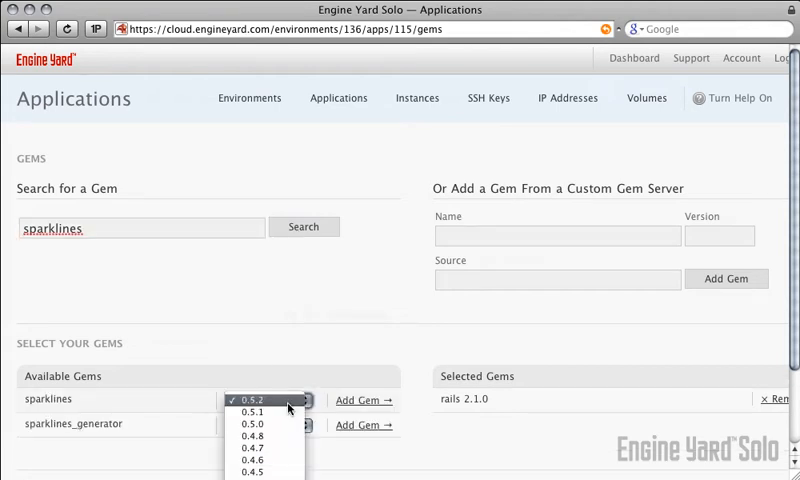
click(270, 399)
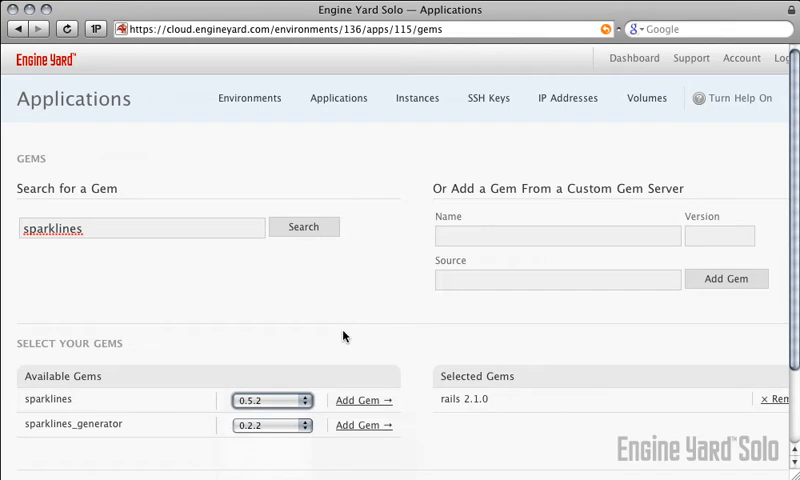
scroll(down, 3)
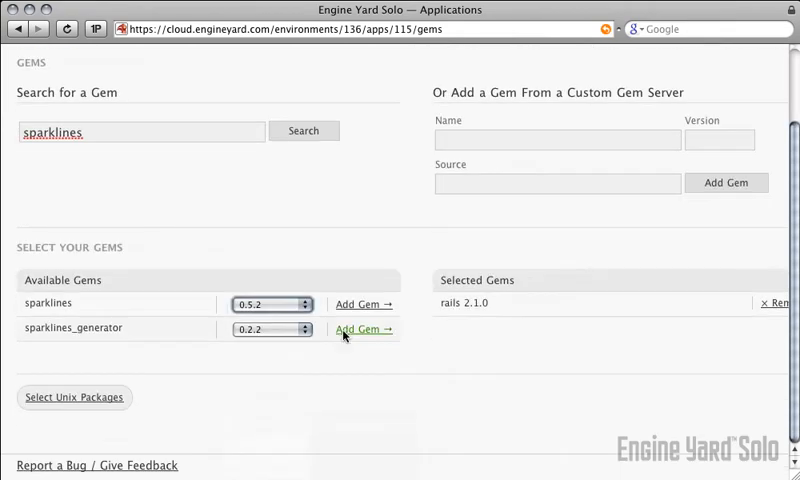
Pass through gem and Unix package selection back to the environment dashboard
click(359, 328)
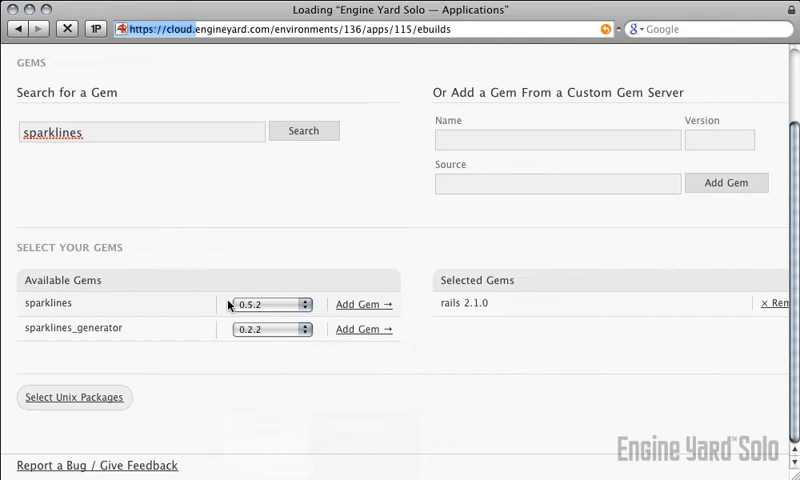
click(74, 397)
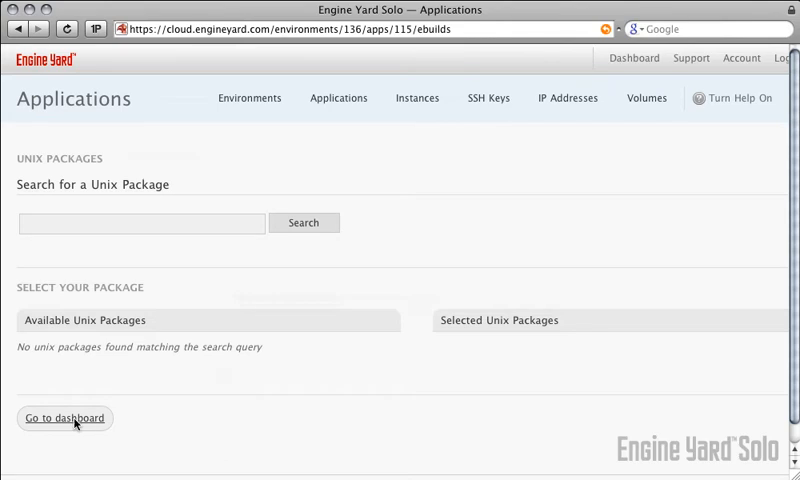
click(64, 418)
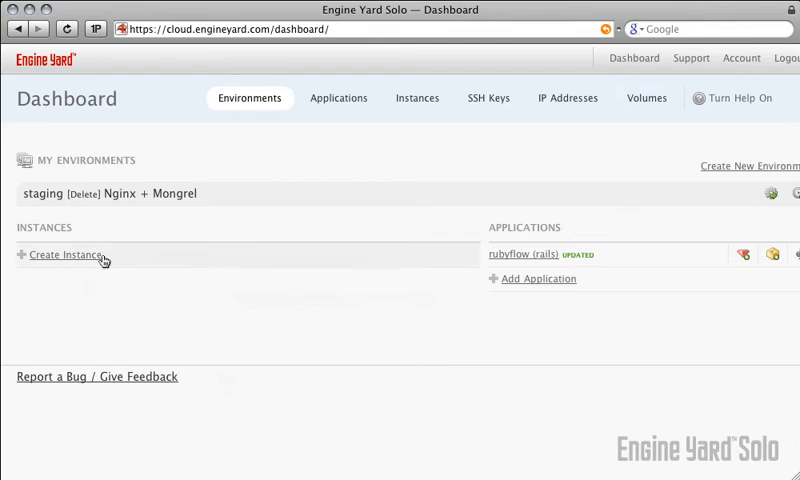
Create an SSH keypair named 'default' when starting a staging instance
click(63, 255)
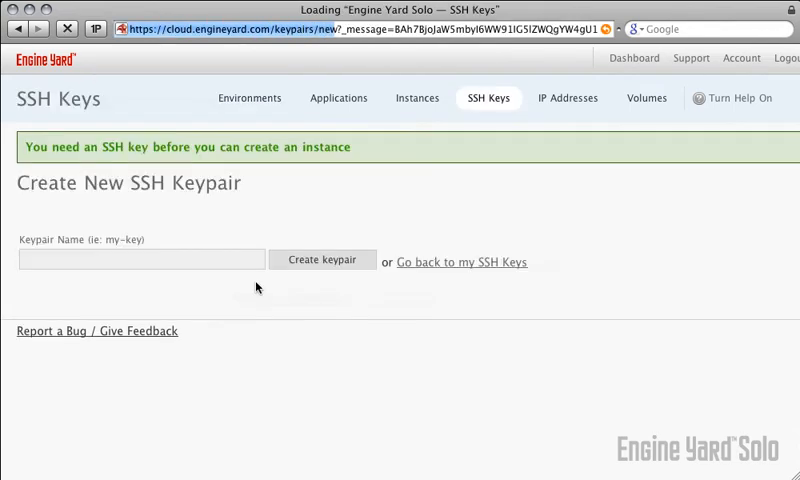
text(d)
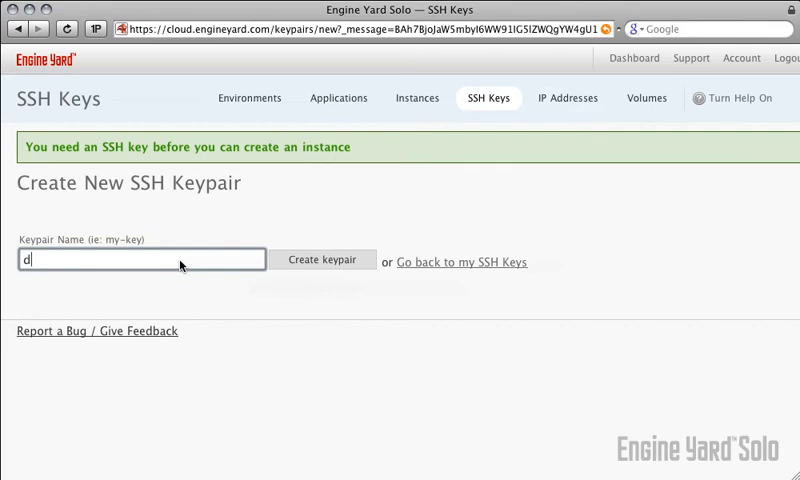
text(efault)
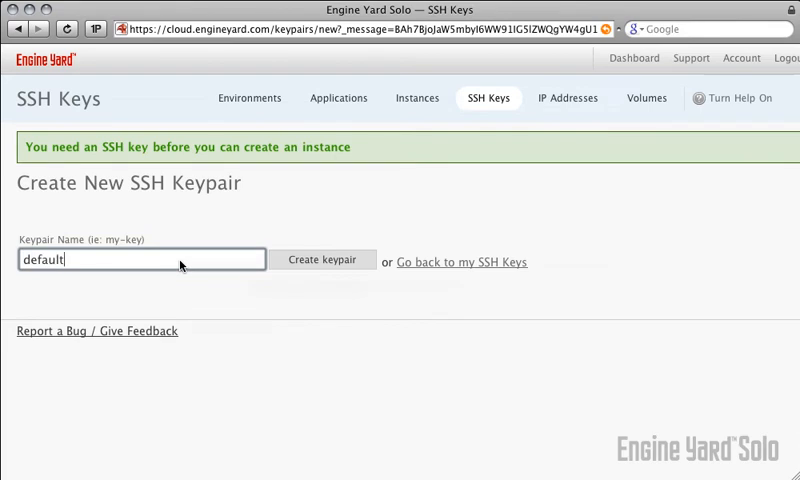
mouse_move(293, 273)
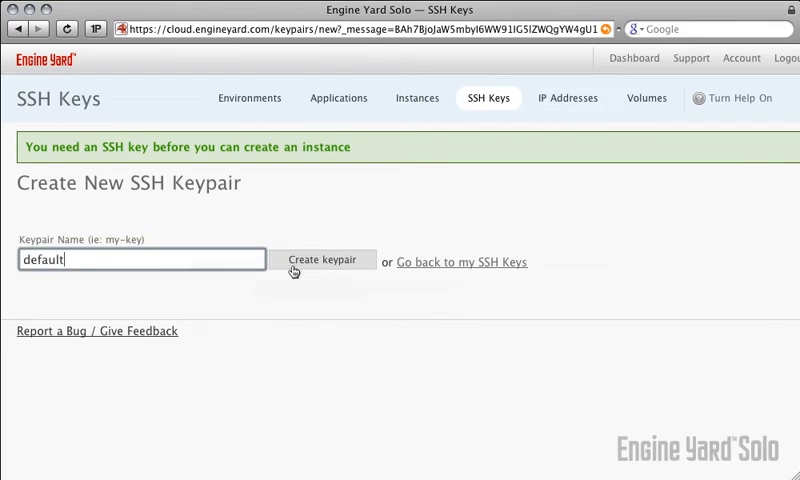
click(321, 260)
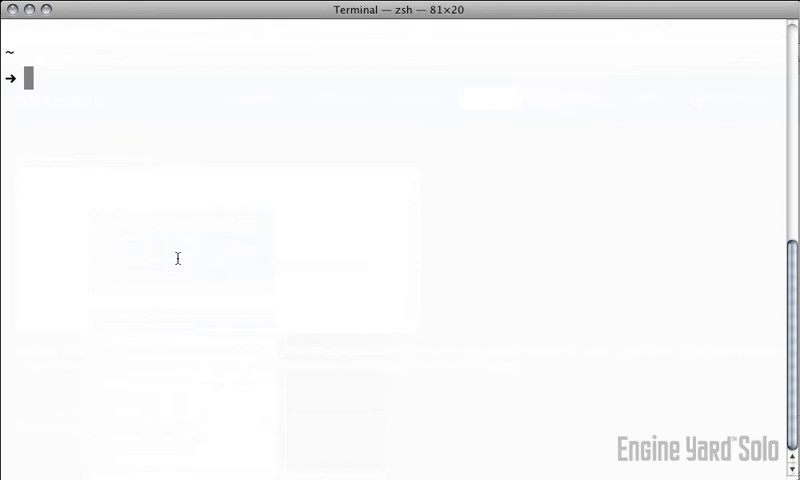
Save the copied private key to .ssh/ey-solo-key with pbpaste
text(pbpaste > .ssh/)
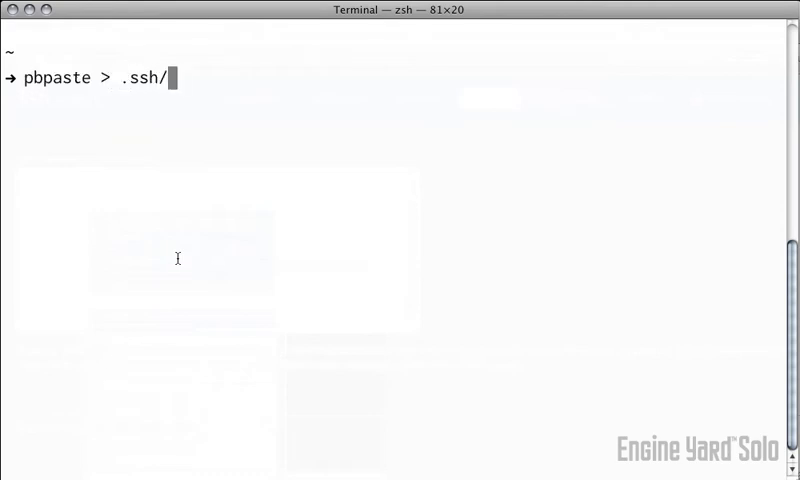
text(ey-solo-key)
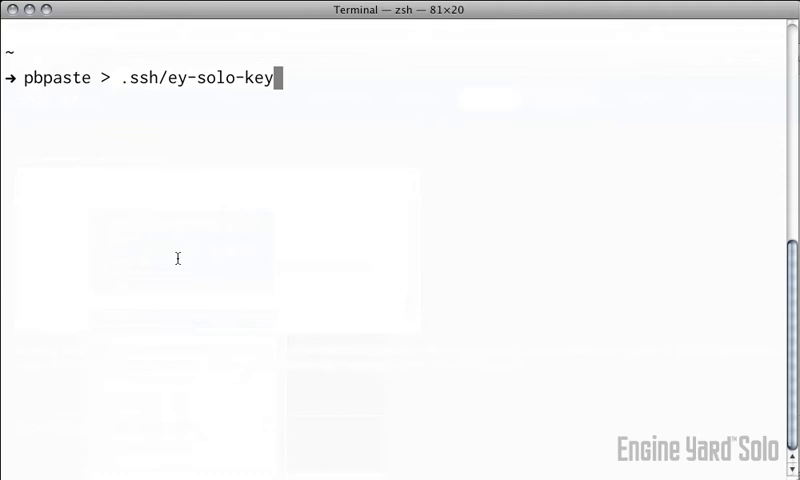
key(Return)
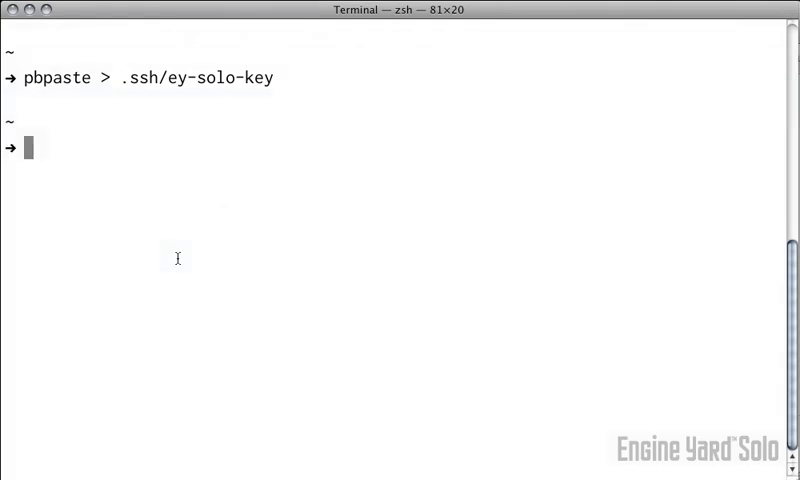
Set .ssh/ey-solo-key to mode 600 and add it to the SSH agent
text(chmod)
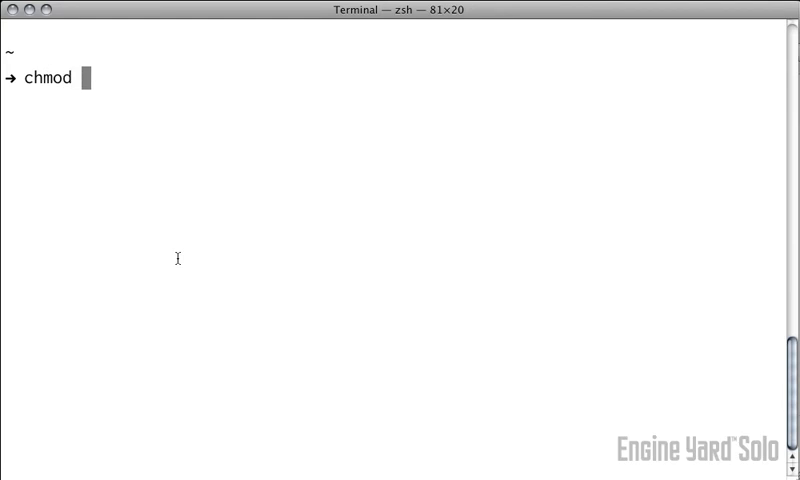
text(600)
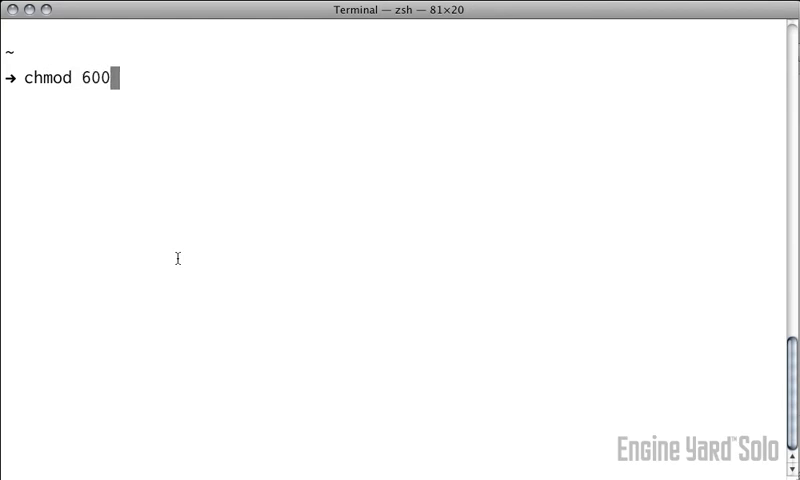
text(.ssh/ey-solo-key)
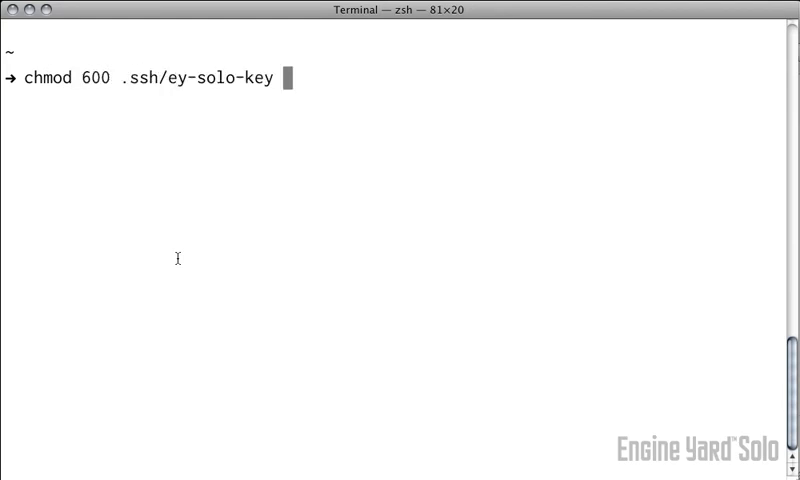
key(Return)
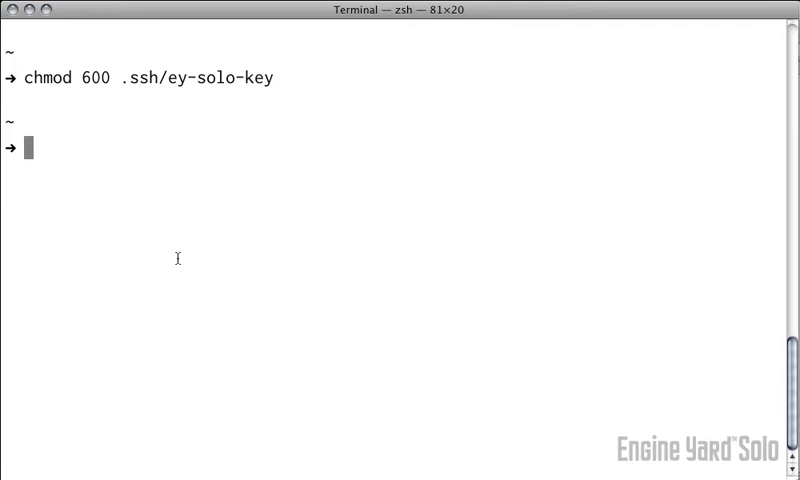
text(ssh-)
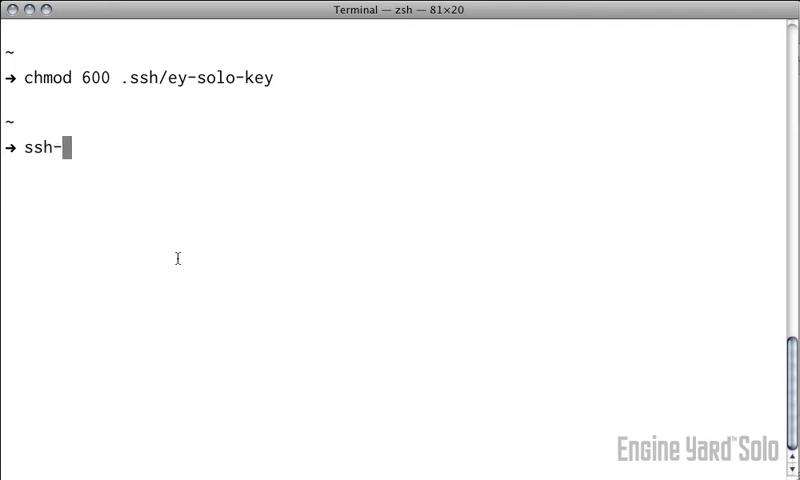
text(add .ssh/ey-solo-key)
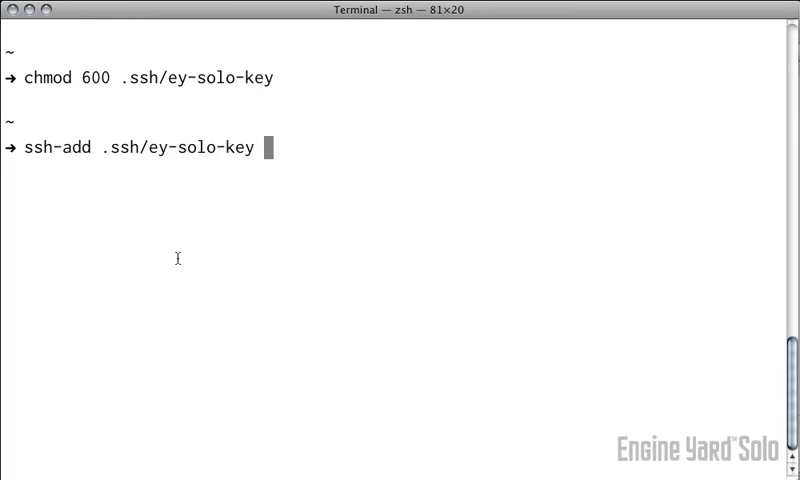
key(Return)
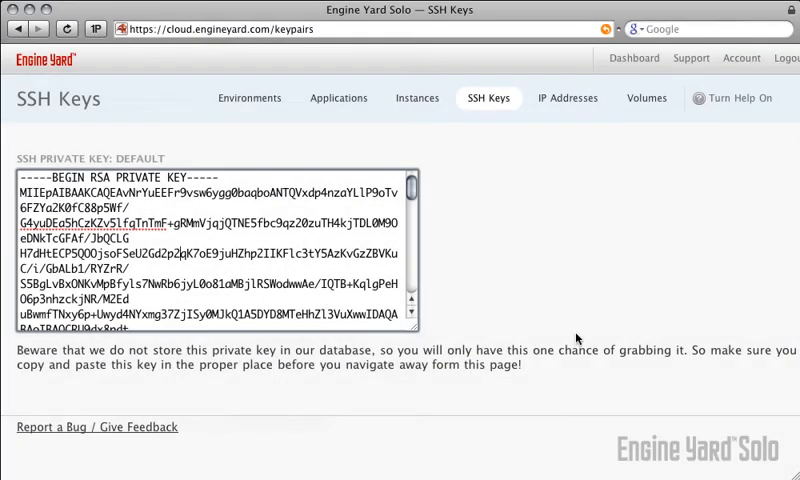
Launch a staging instance sized 1.7G RAM, 5ECU, 32bit using the default keypair
click(249, 98)
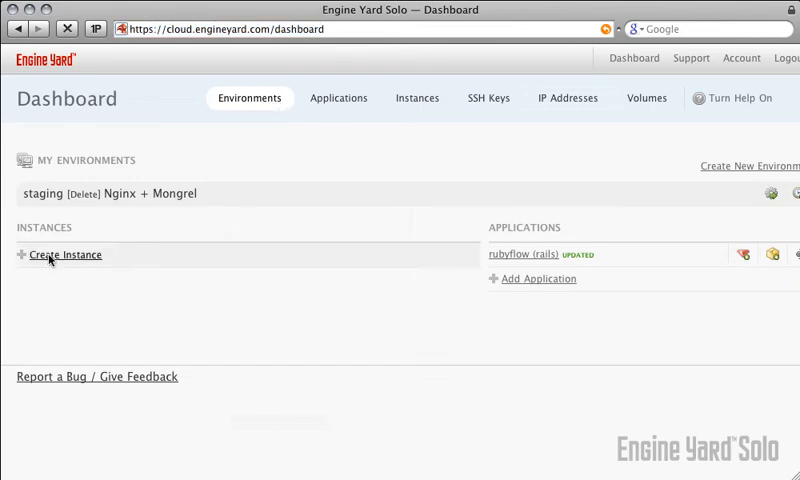
click(65, 255)
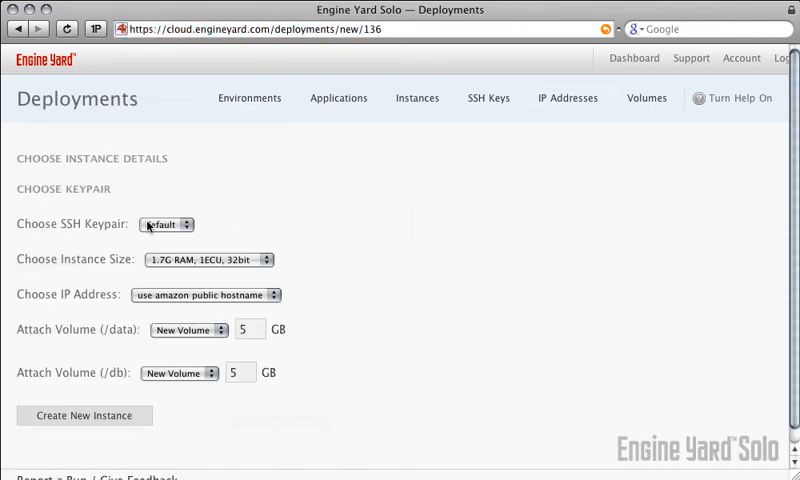
click(166, 224)
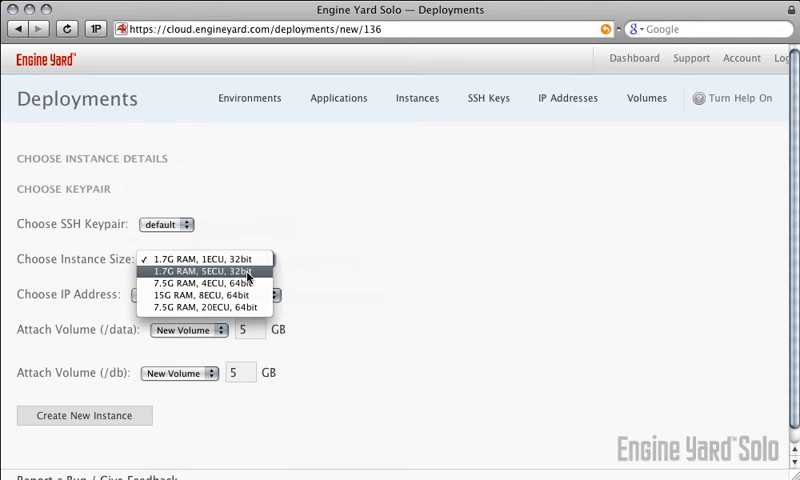
click(205, 270)
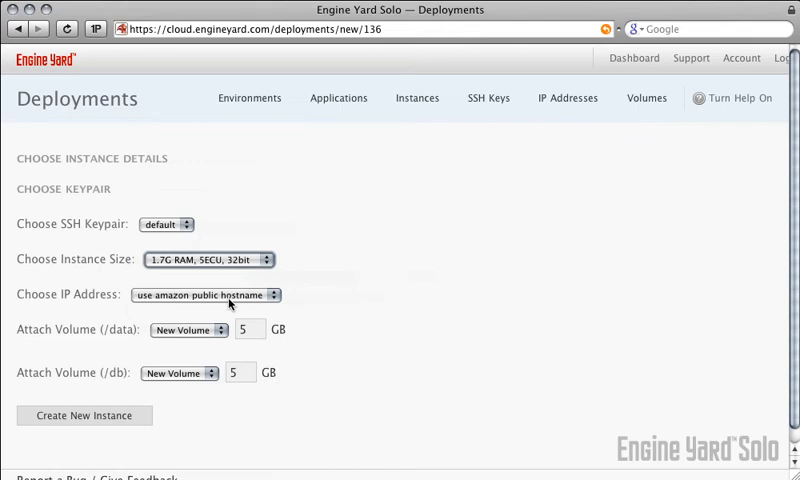
mouse_move(211, 338)
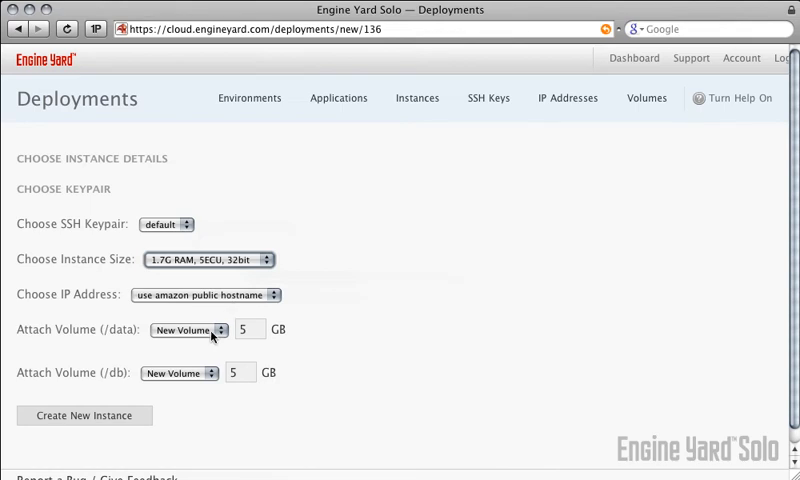
click(84, 415)
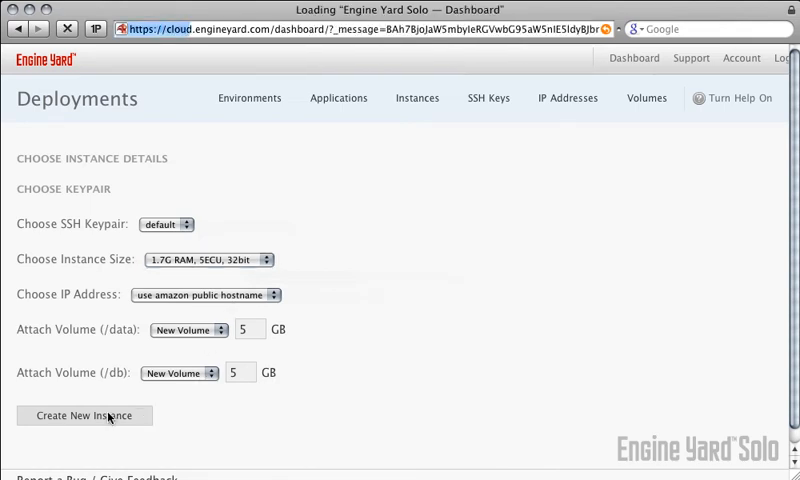
Check the instance's public hostname in a new tab, then download rubyflow's deploy.rb
click(85, 415)
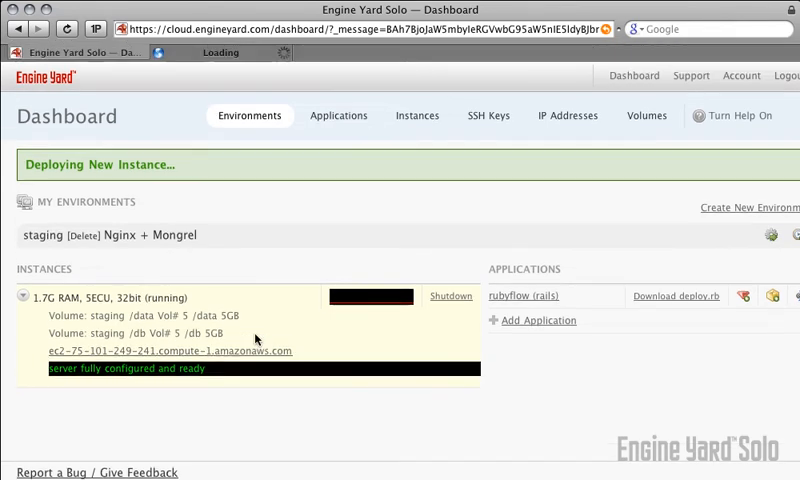
click(158, 350)
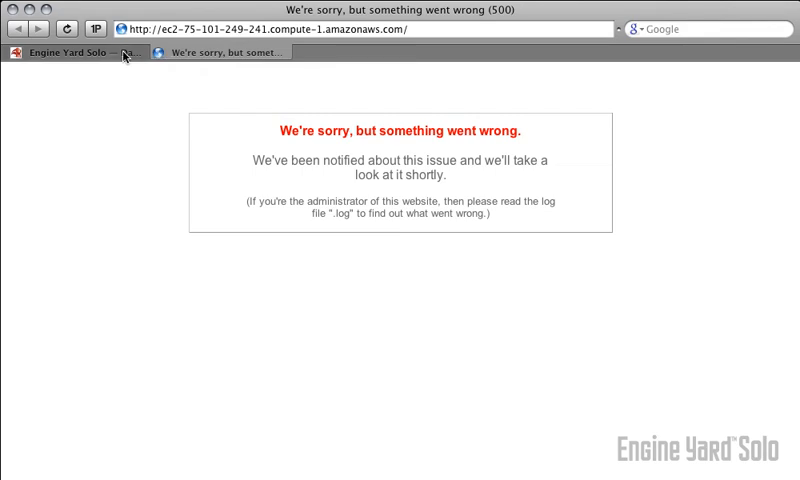
click(75, 52)
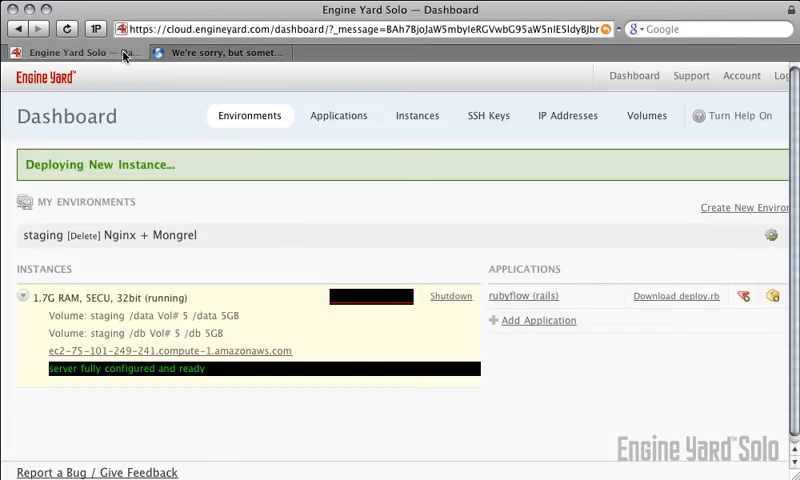
mouse_move(680, 303)
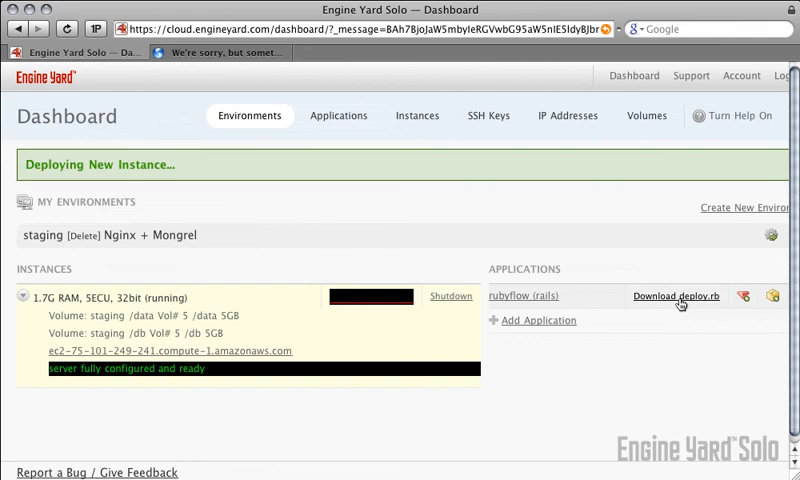
click(676, 296)
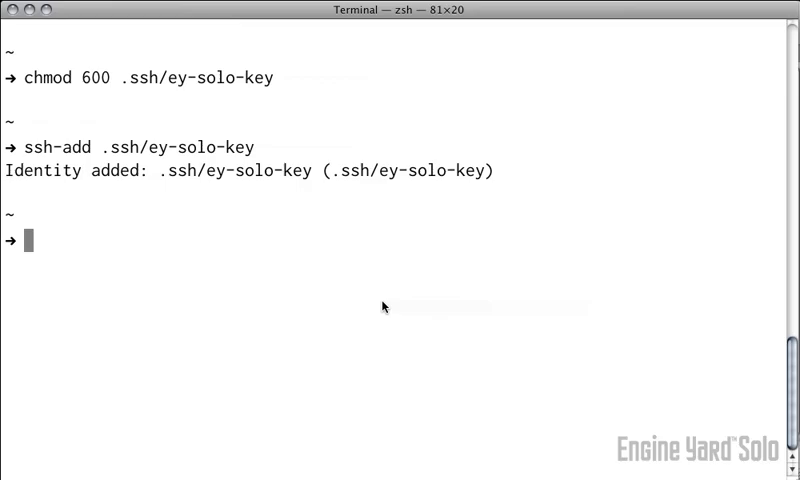
Clone git://github.com/Sutto/rubyflow.git and capify the rubyflow project
text(git)
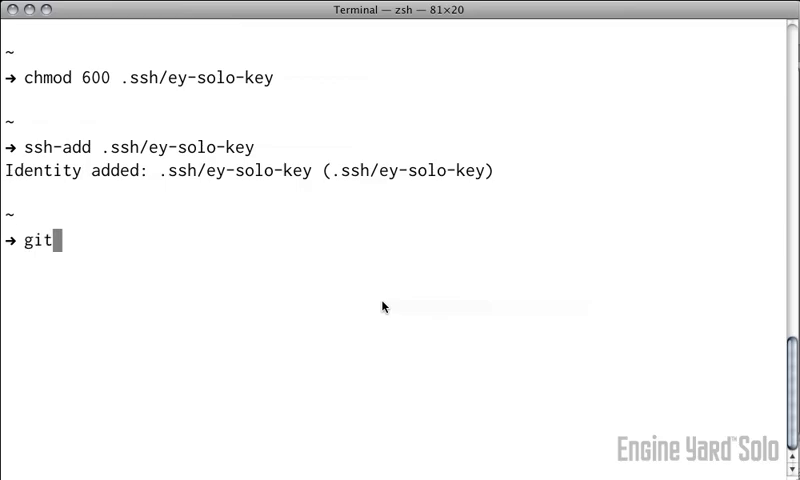
text(clone git://github.com/Sutto/rubyflow.git)
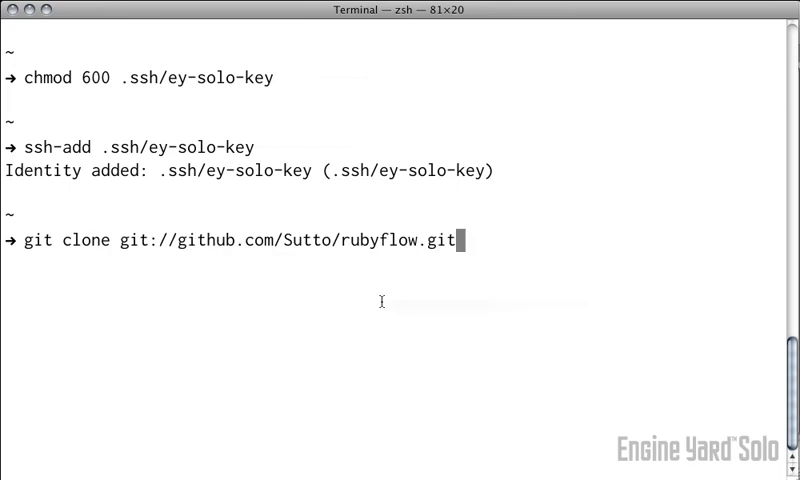
key(Return)
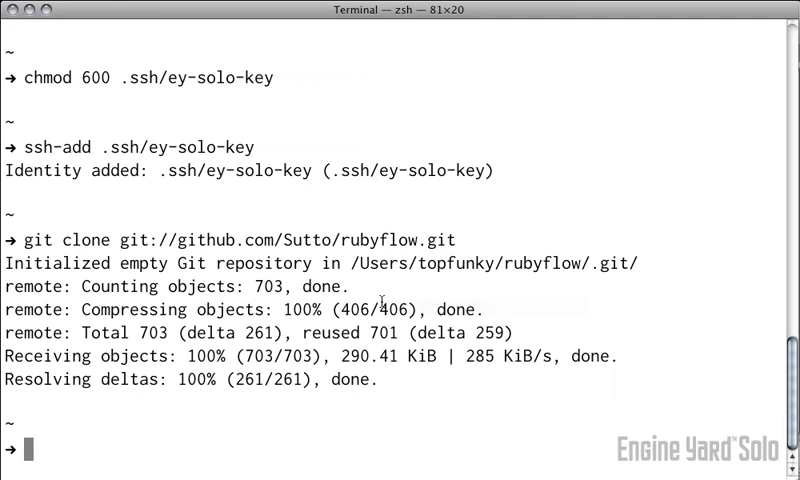
text(cd rubyflow)
text(ca)
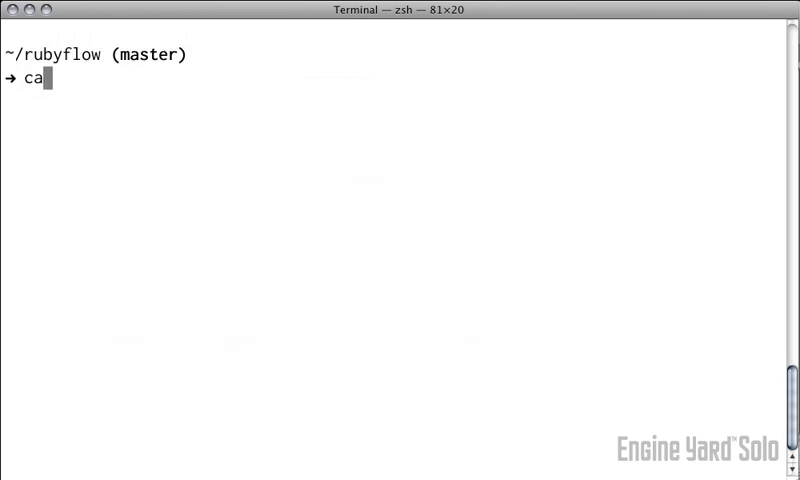
text(pify .)
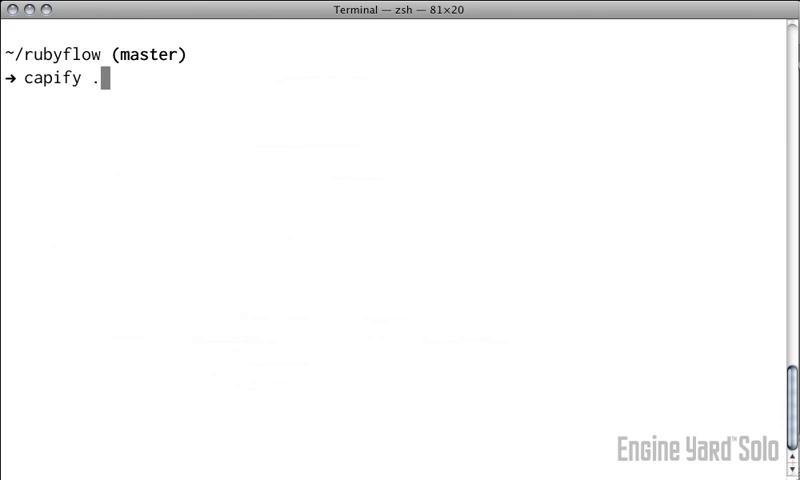
key(Return)
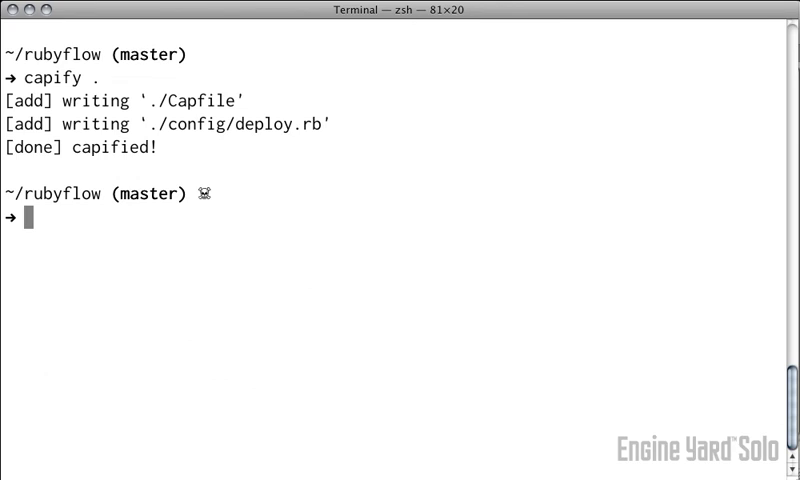
Copy ~/Downloads/deploy.rb into the project's config folder
text(cp ~/Downloads/de)
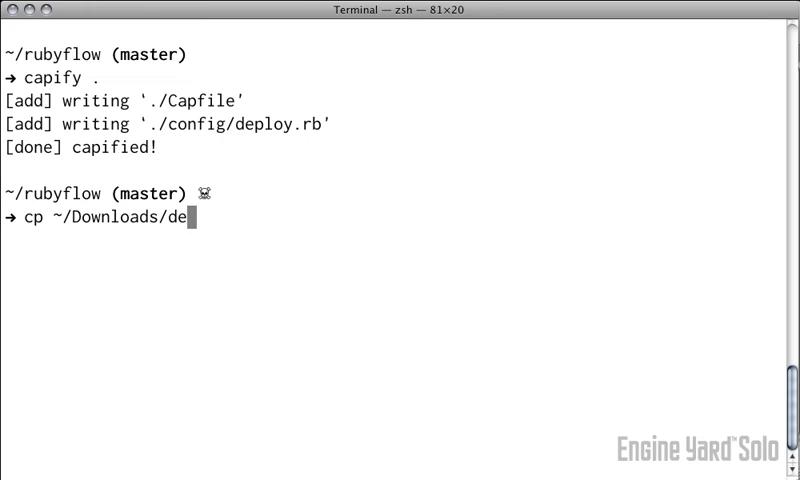
text(ploy.rb config/)
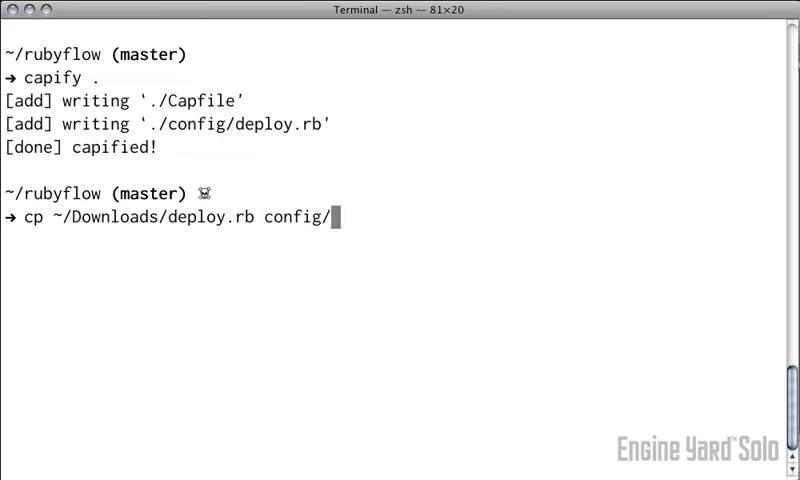
key(Return)
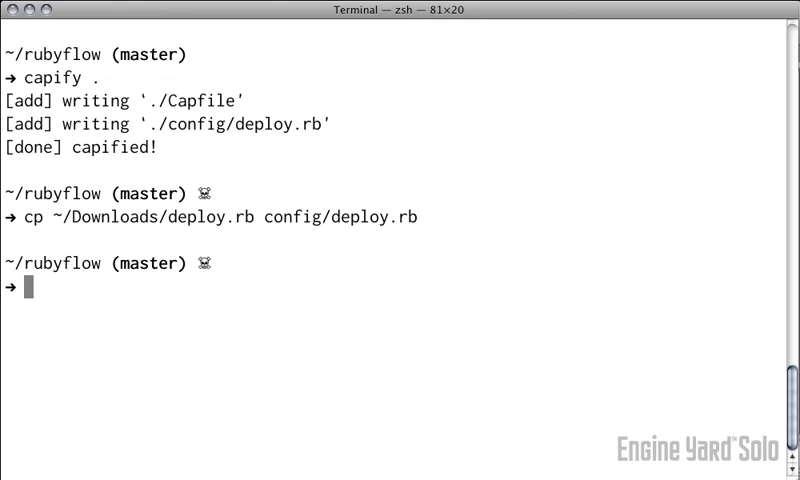
text(head)
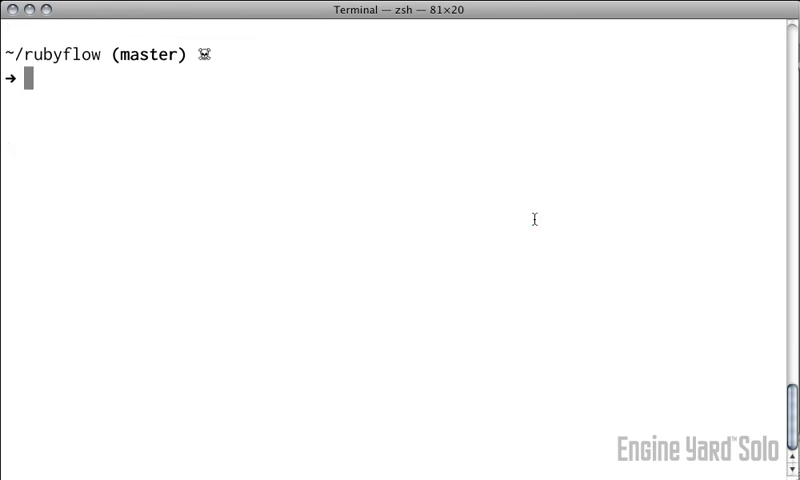
Install the eycap 0.3.11 gem from gems.engineyard.com, then list Capistrano tasks with cap -T
text(sudo gem install eycap --source http://gems.engineyard.com)
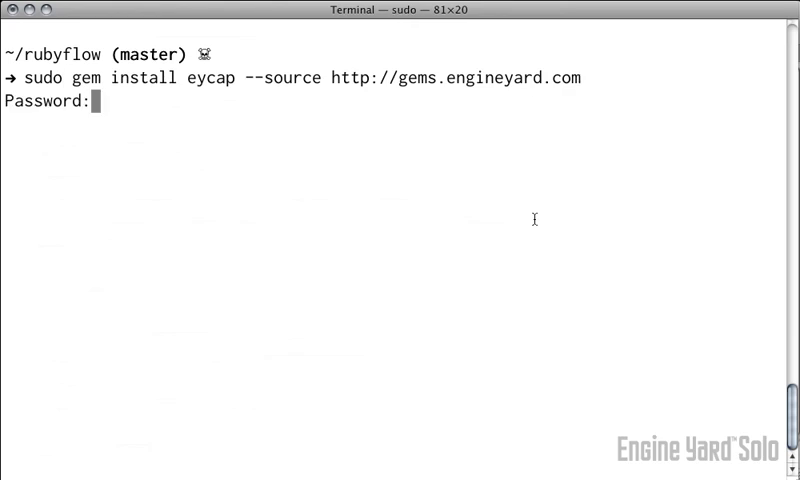
key(Return)
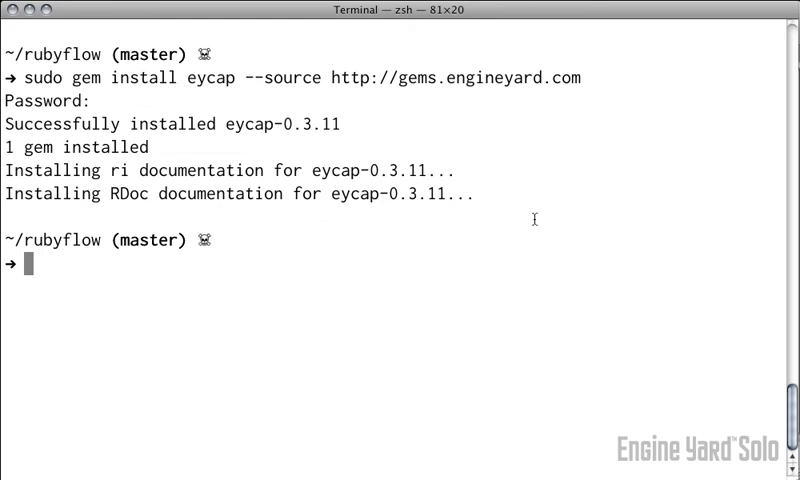
text(cap -T)
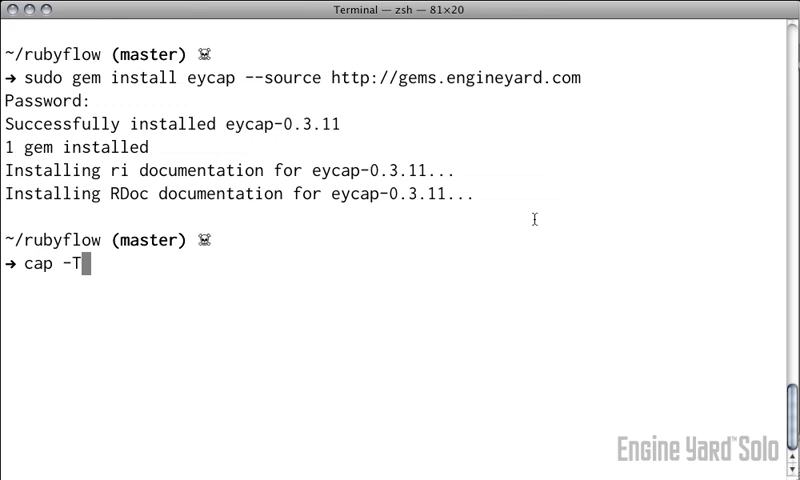
key(Return)
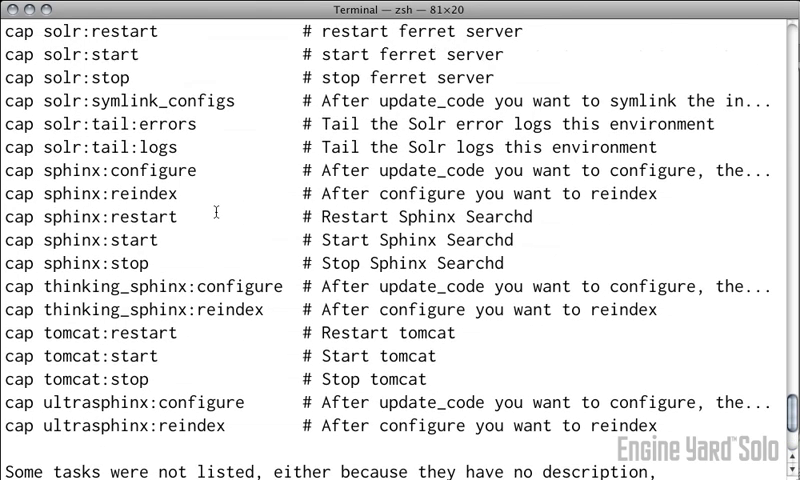
scroll(up, 3)
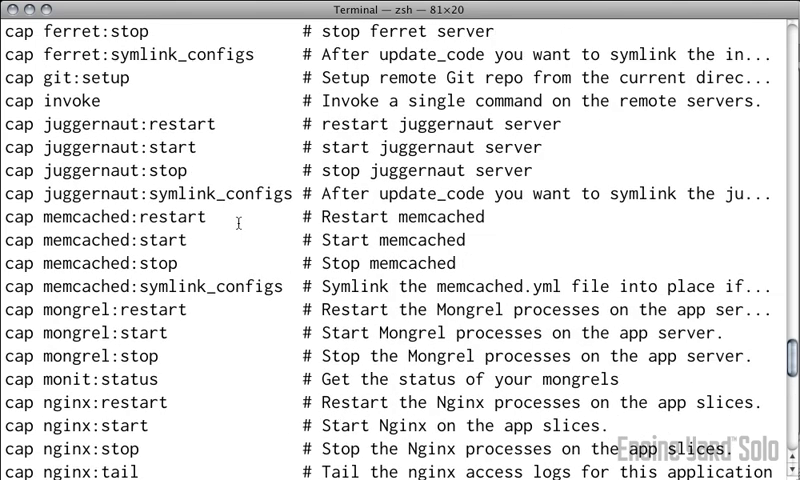
scroll(down, 3)
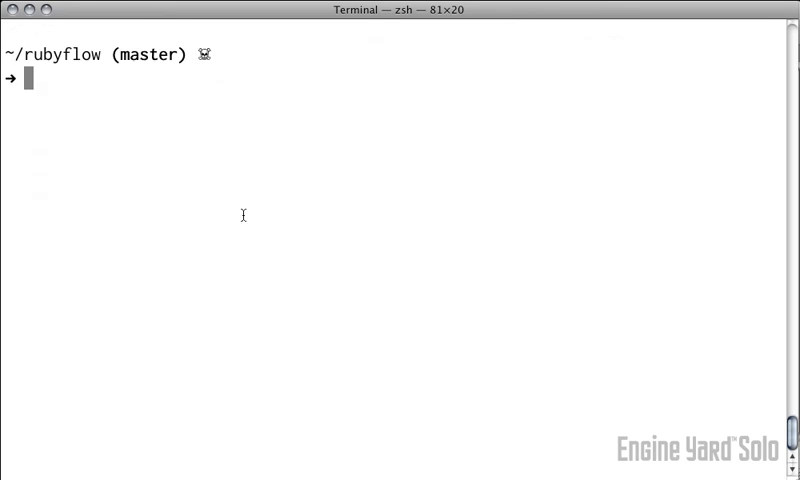
Run cap staging deploy:migrations and scroll through the deployment output
text(cap staging)
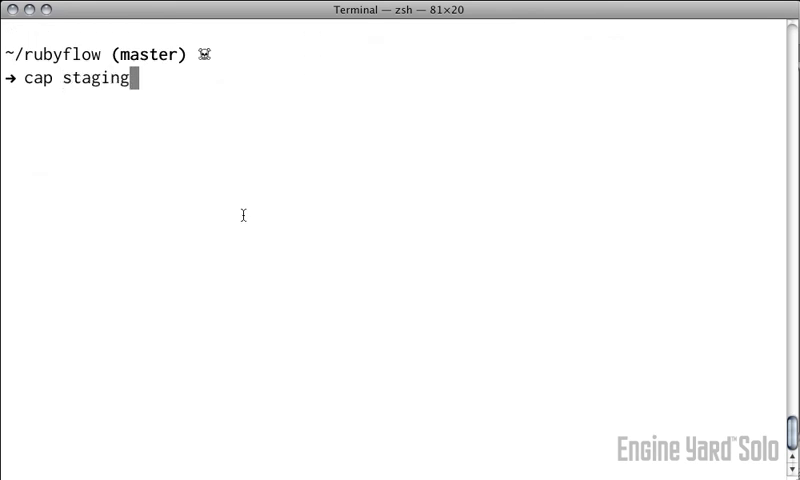
text(deploy)
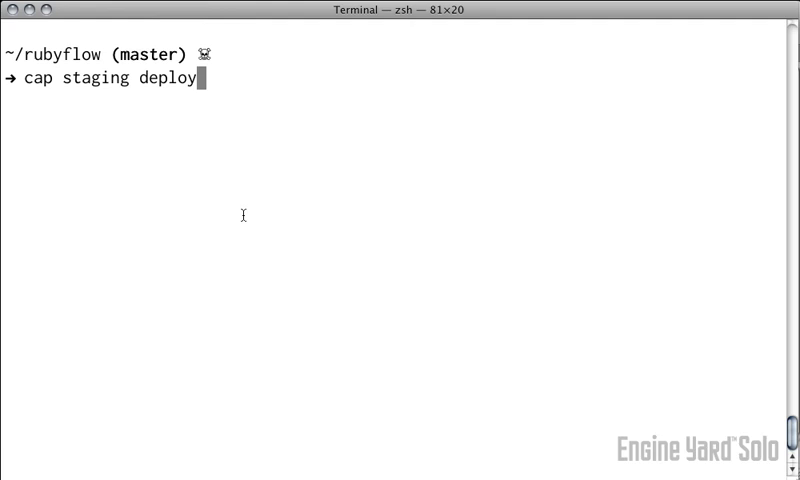
text(:migrations)
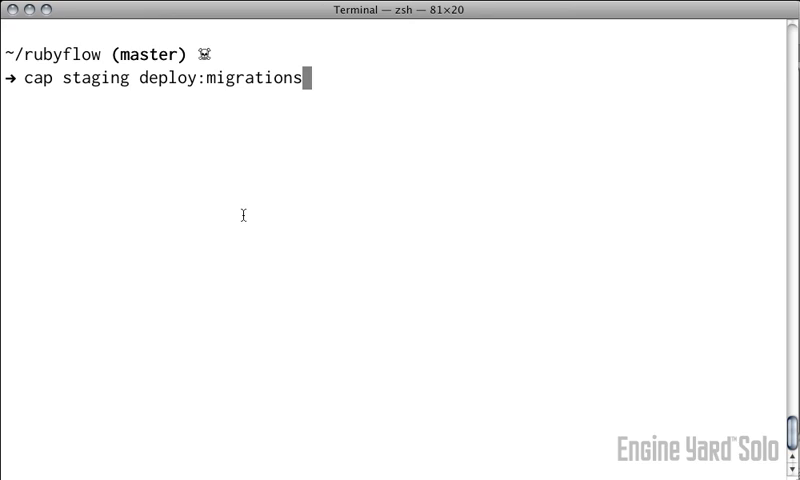
key(Return)
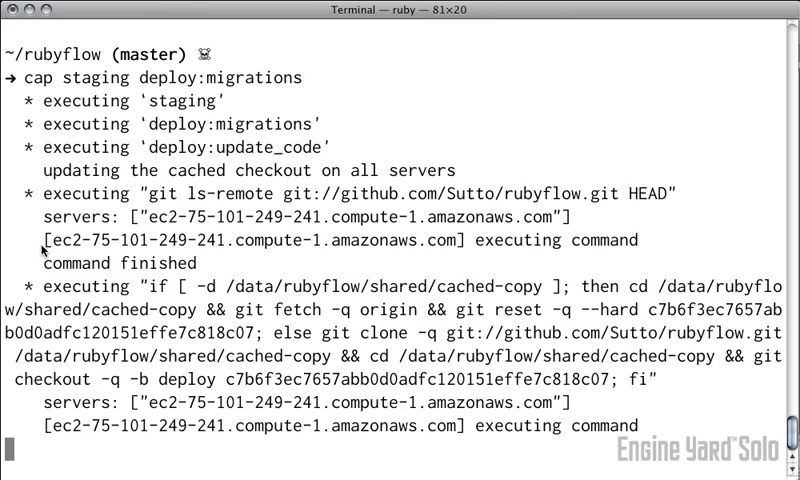
scroll(down, 3)
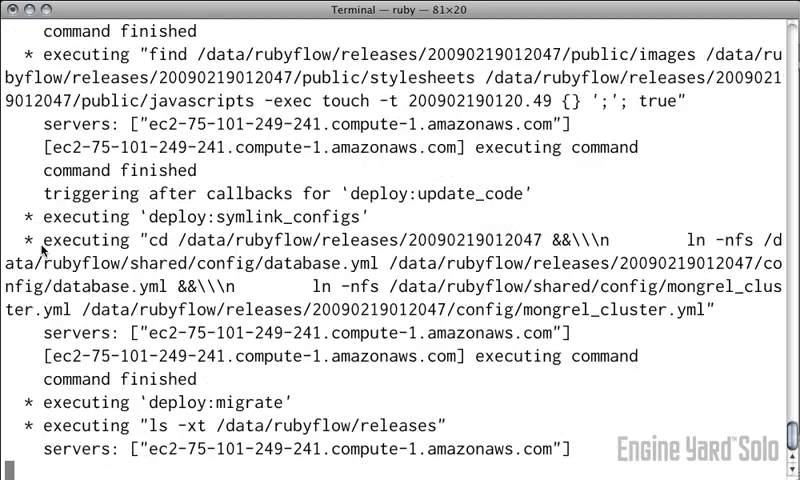
scroll(down, 3)
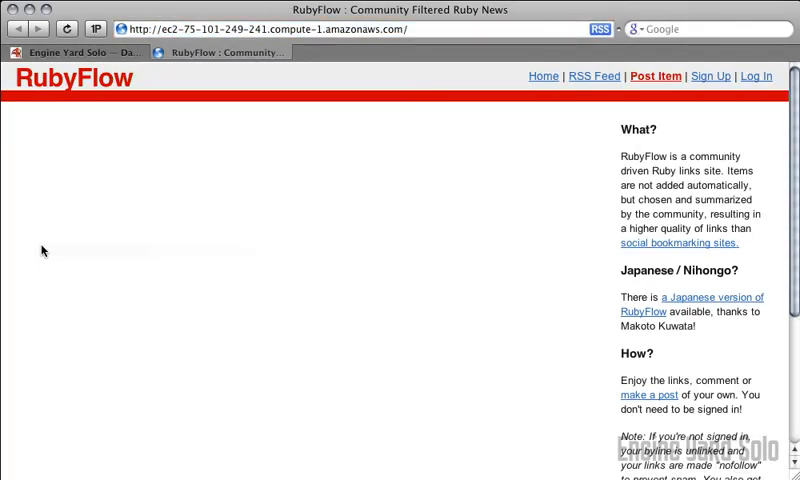
Open RubyFlow's Sign Up page on the staging site and select the Username field
click(711, 76)
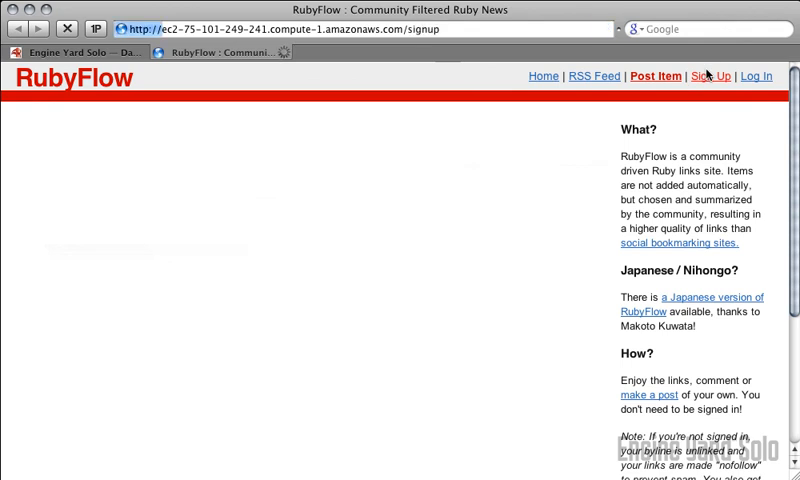
click(708, 76)
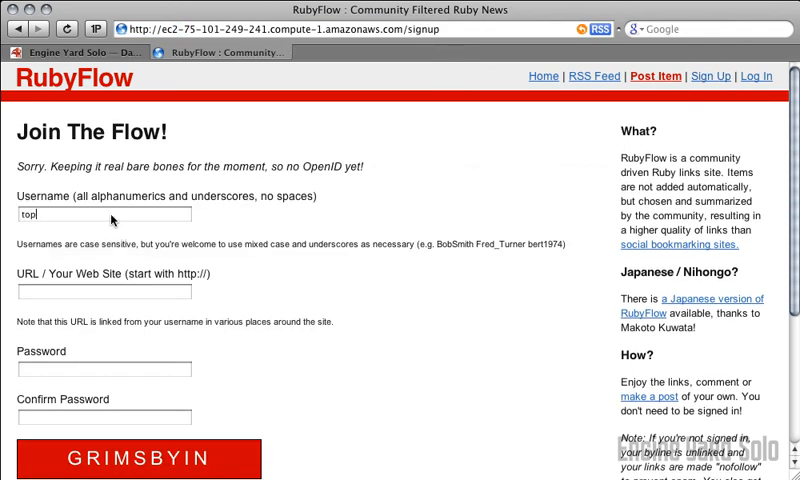